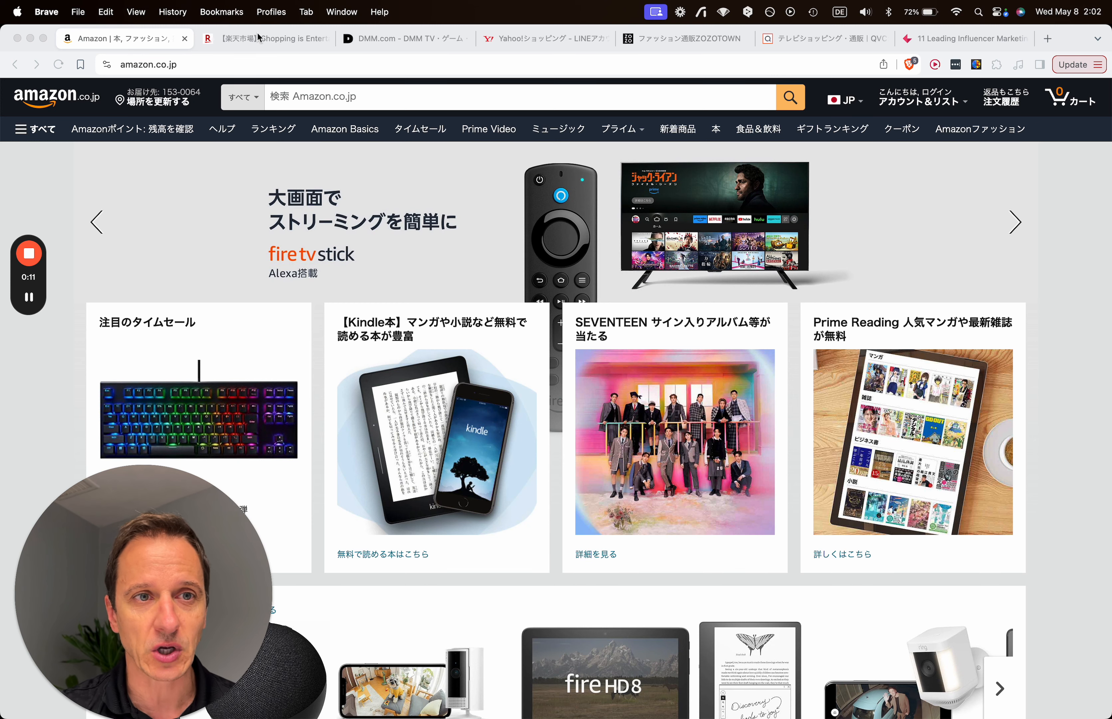
- Switch from Amazon Japan to the Rakuten Ichiba tab, then to the DMM.com home page
{"action": "left_click", "coordinate": [264, 38]}
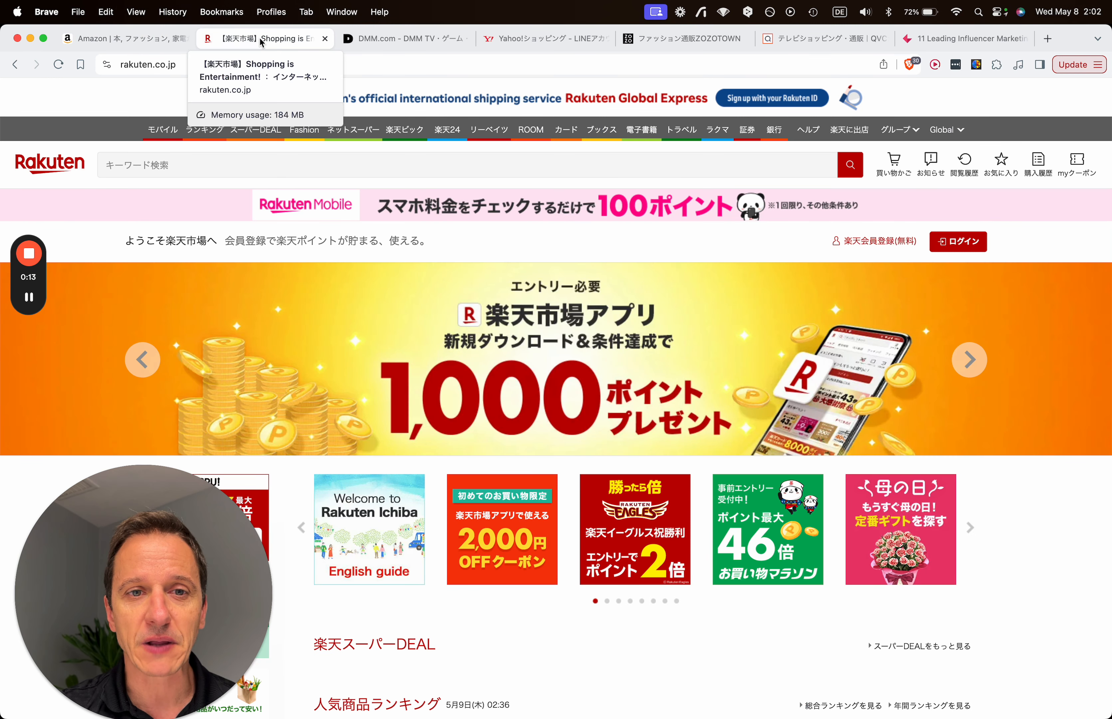
{"action": "mouse_move", "coordinate": [404, 39]}
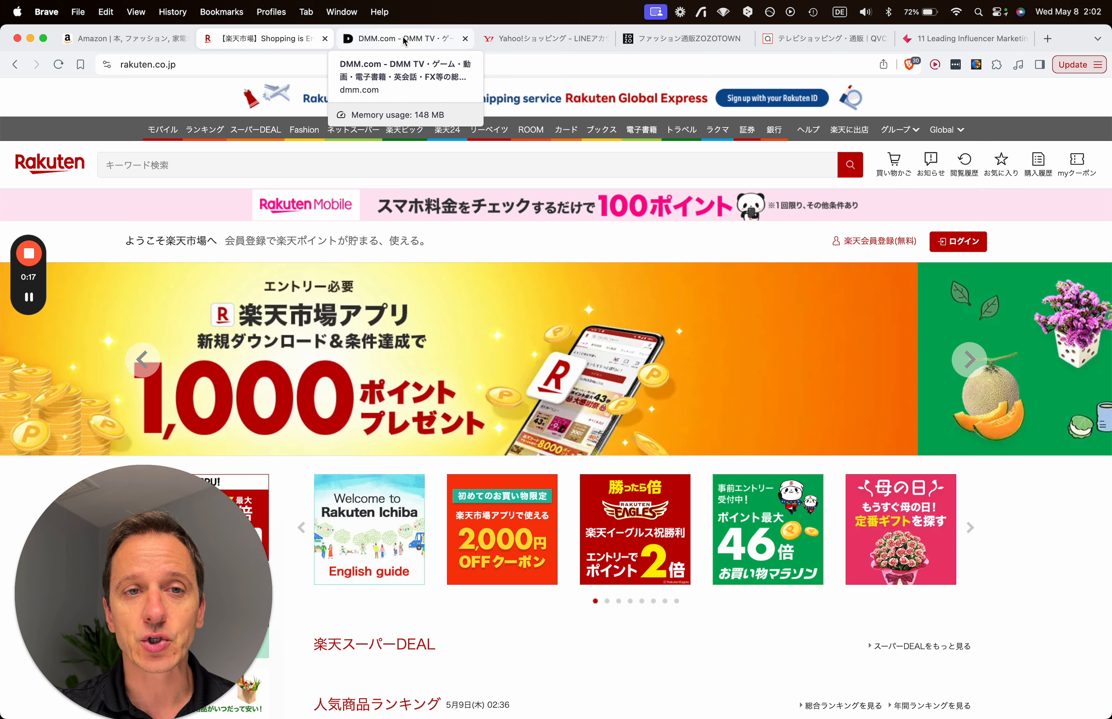
{"action": "left_click", "coordinate": [402, 39]}
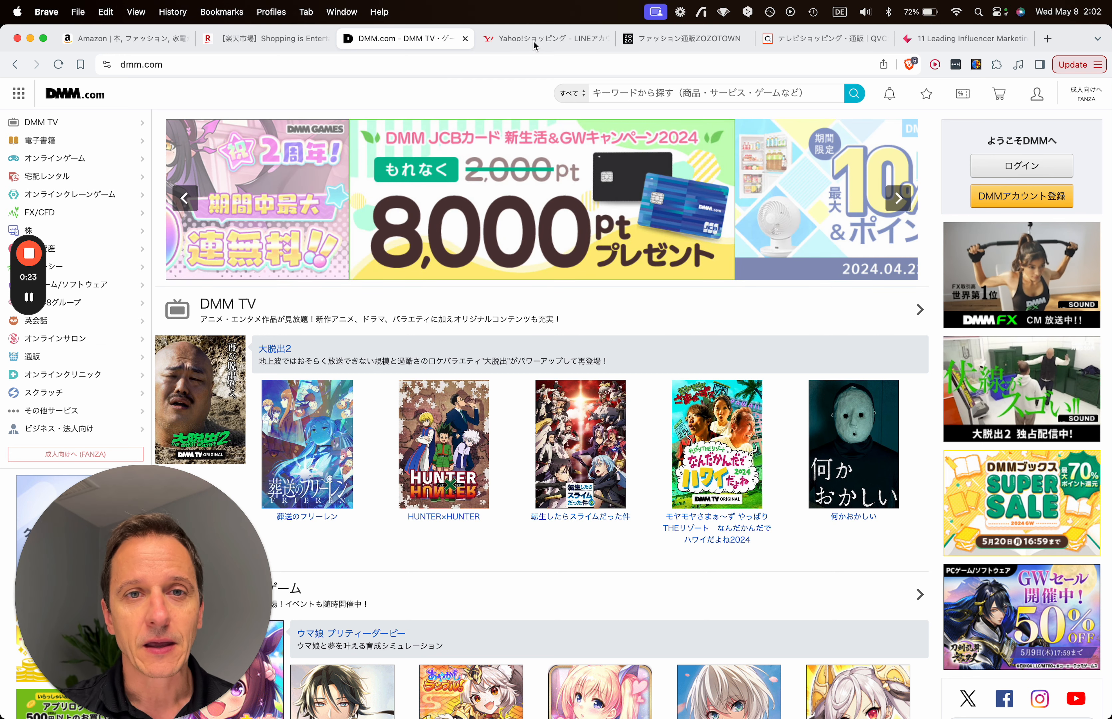
- Switch to the Yahoo! Shopping Japan home page showing its coupon and bonus offers
{"action": "left_click", "coordinate": [543, 39]}
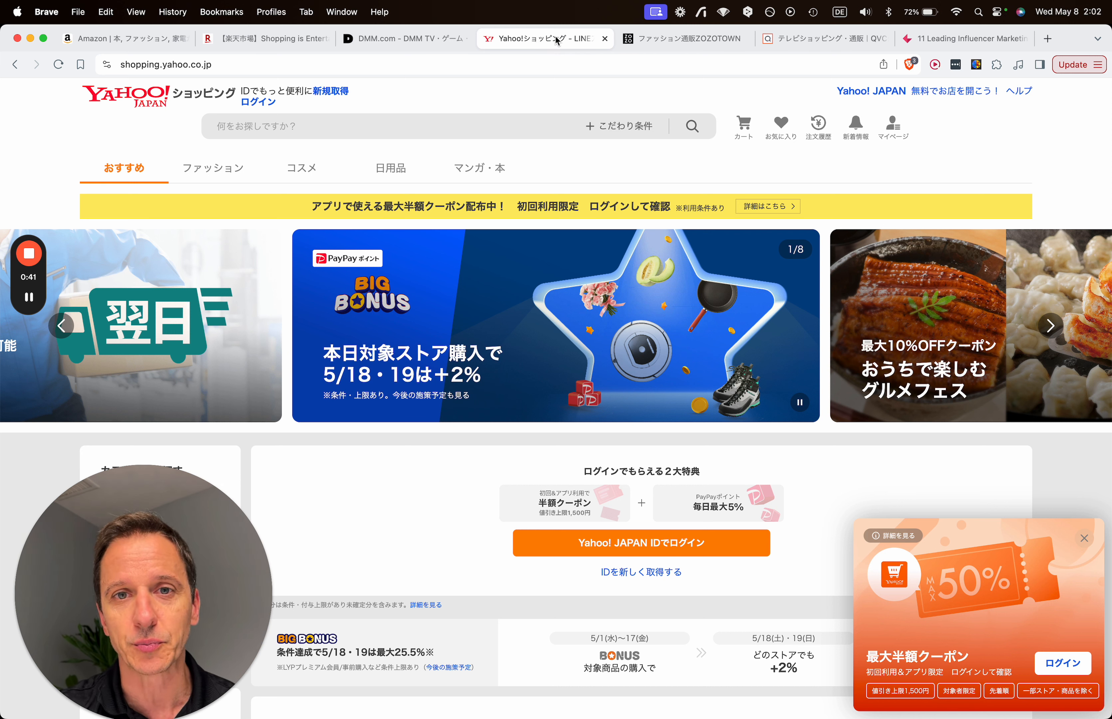
{"action": "mouse_move", "coordinate": [684, 38]}
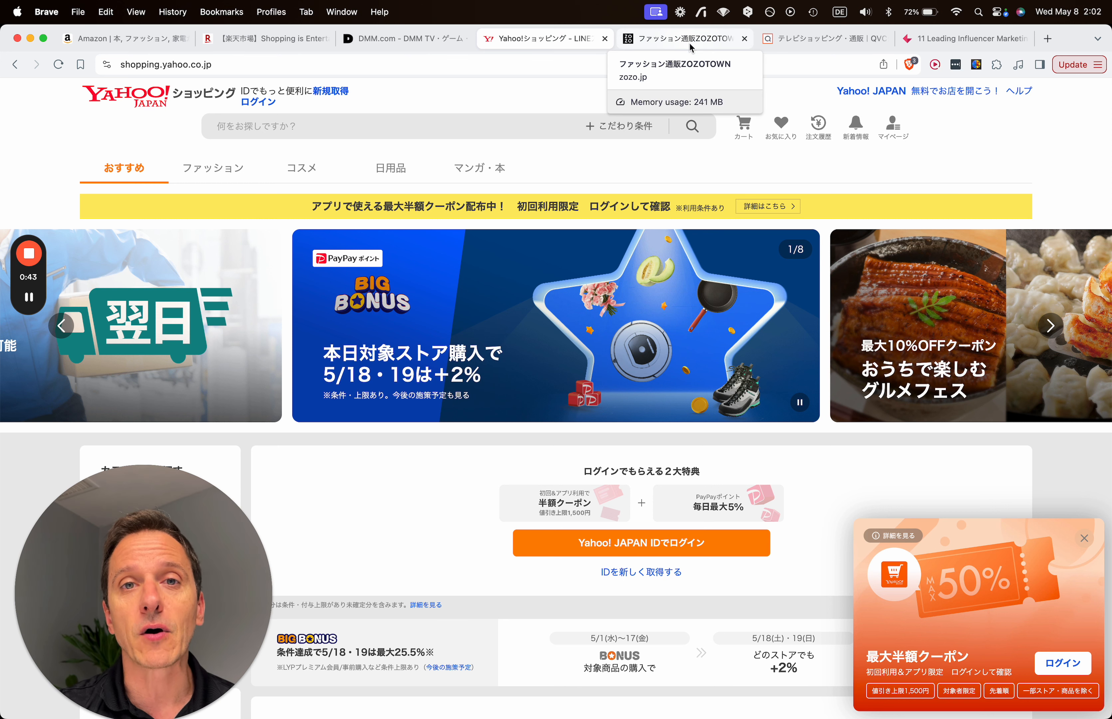
- Switch to the ZOZOTOWN fashion home page with featured campaigns and coupon items
{"action": "left_click", "coordinate": [683, 38]}
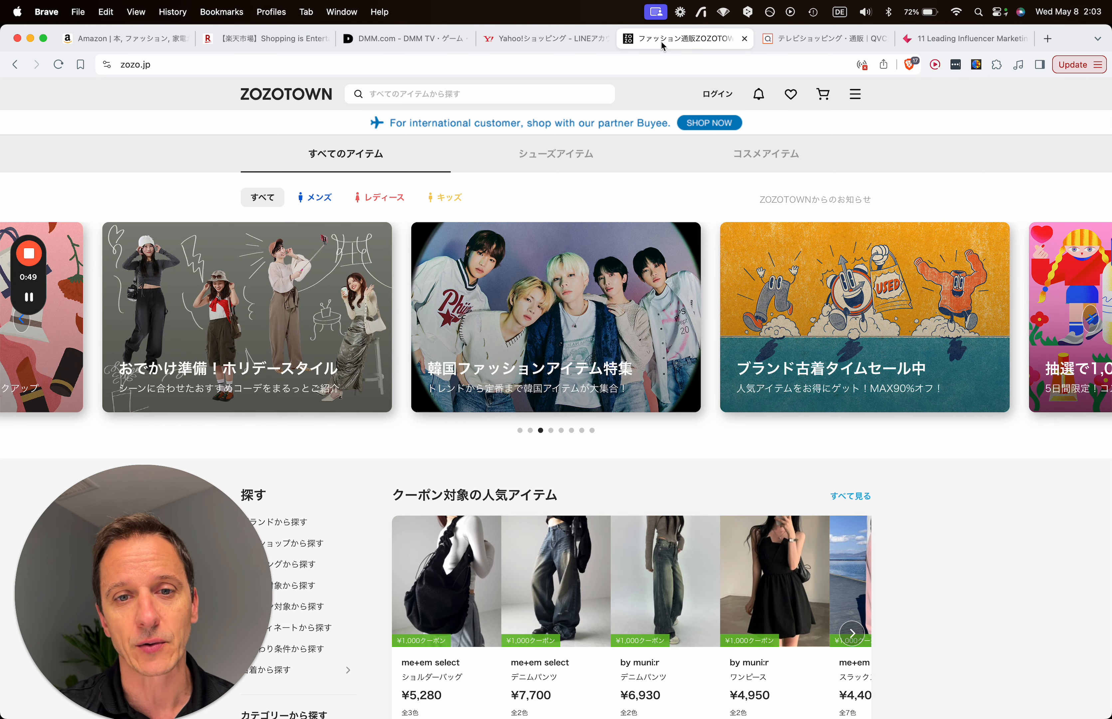
{"action": "mouse_move", "coordinate": [700, 45]}
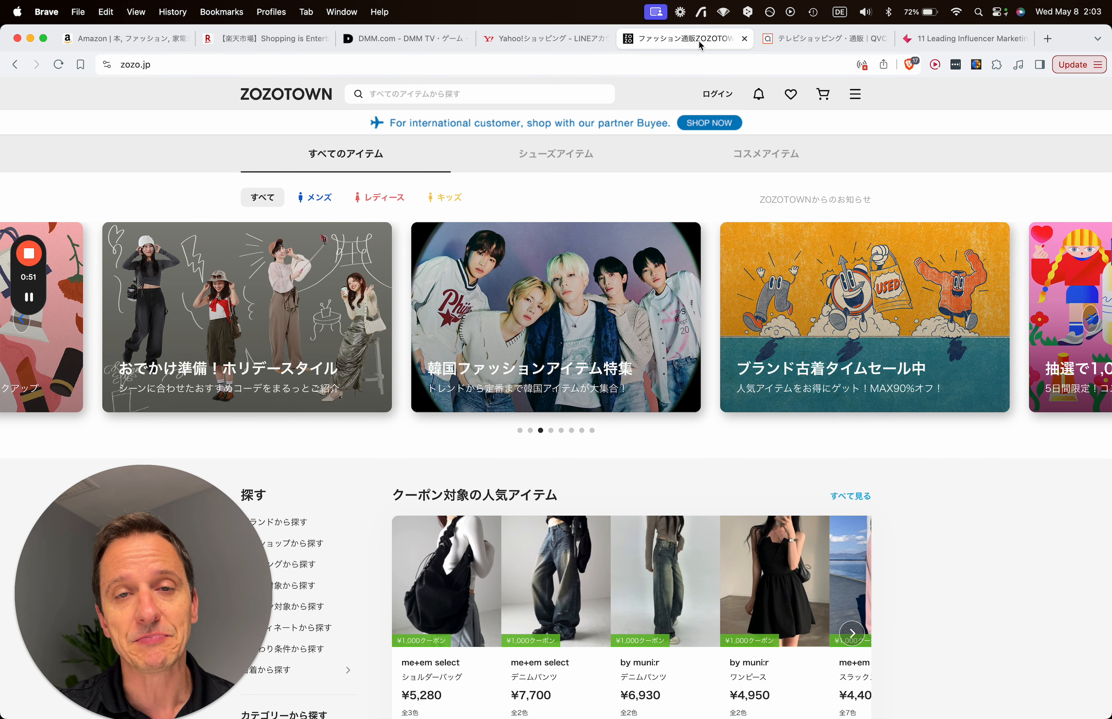
{"action": "mouse_move", "coordinate": [683, 39]}
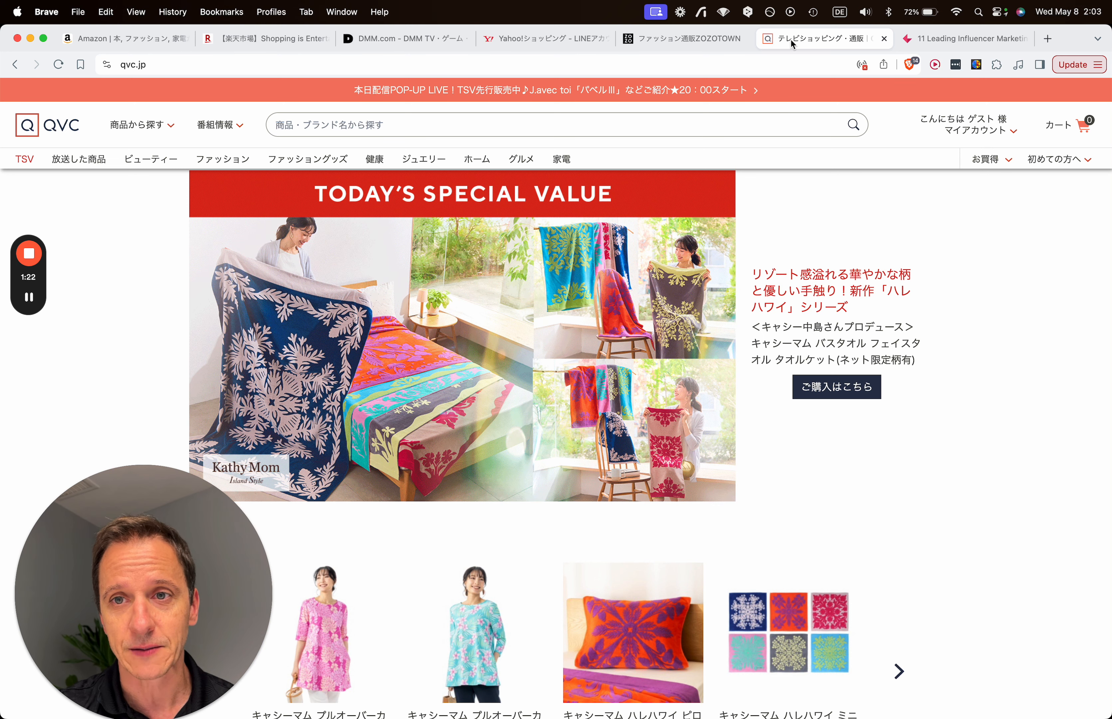
{"action": "left_click", "coordinate": [963, 38]}
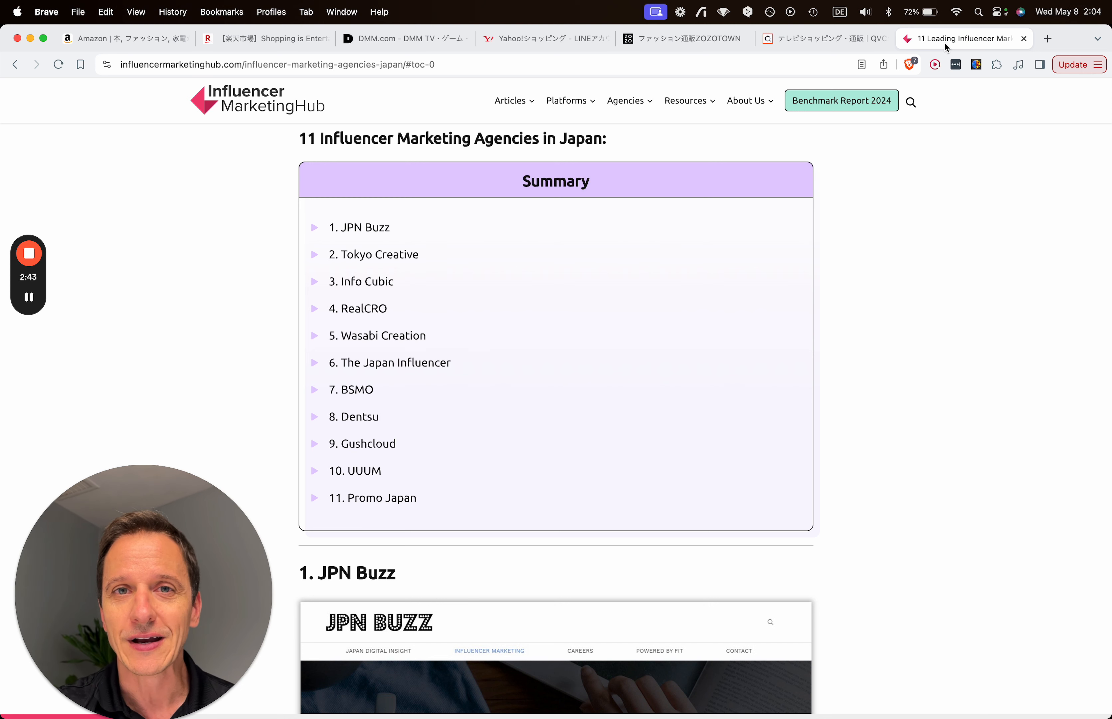
- Switch to the Influencer Marketing Hub article listing 11 Japan influencer agencies
{"action": "left_click", "coordinate": [510, 99]}
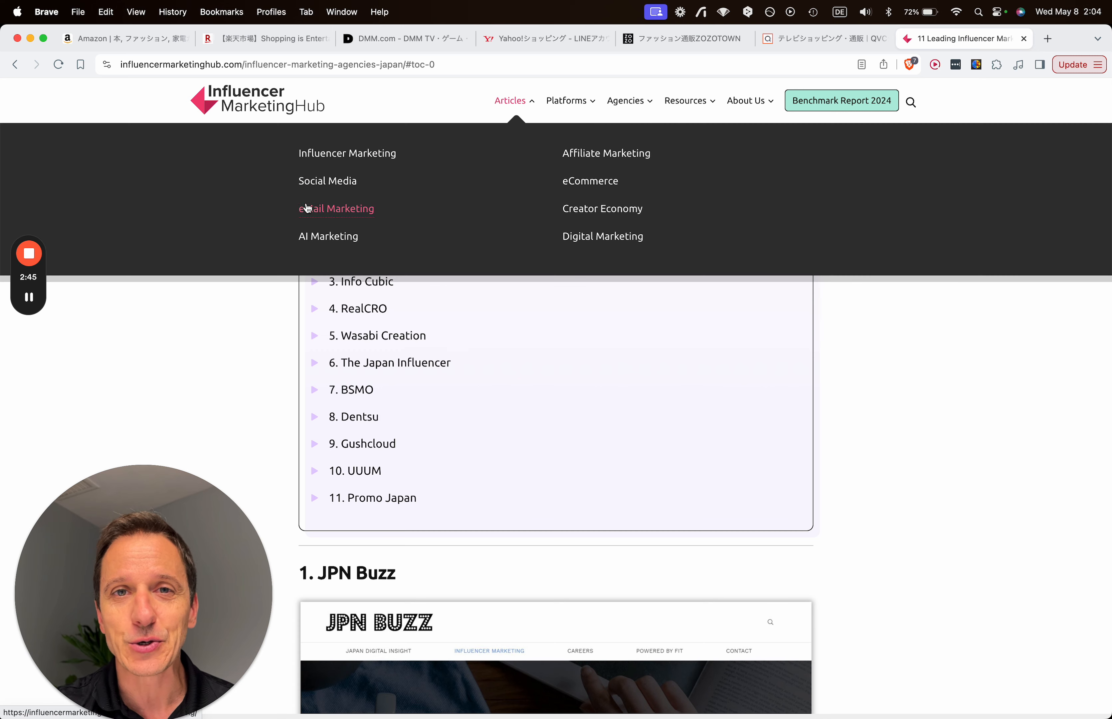